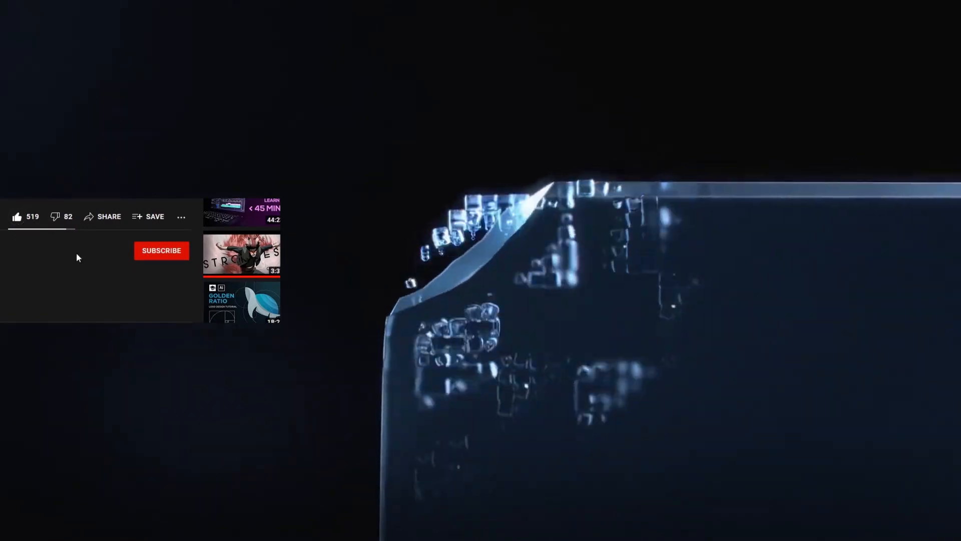
Subscribe to the YouTube channel and enable notifications for new uploads.
{"action": "left_click", "coordinate": [161, 250]}
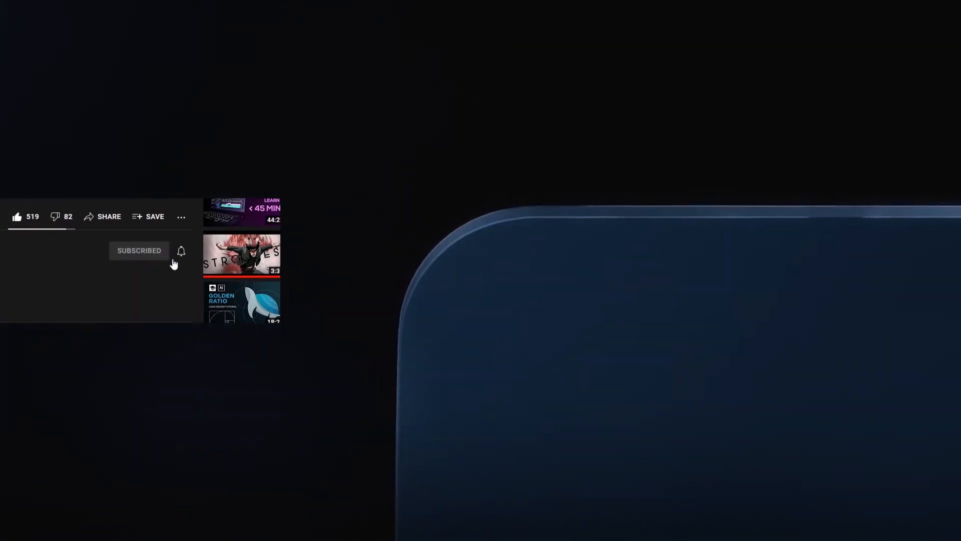
{"action": "left_click", "coordinate": [182, 250]}
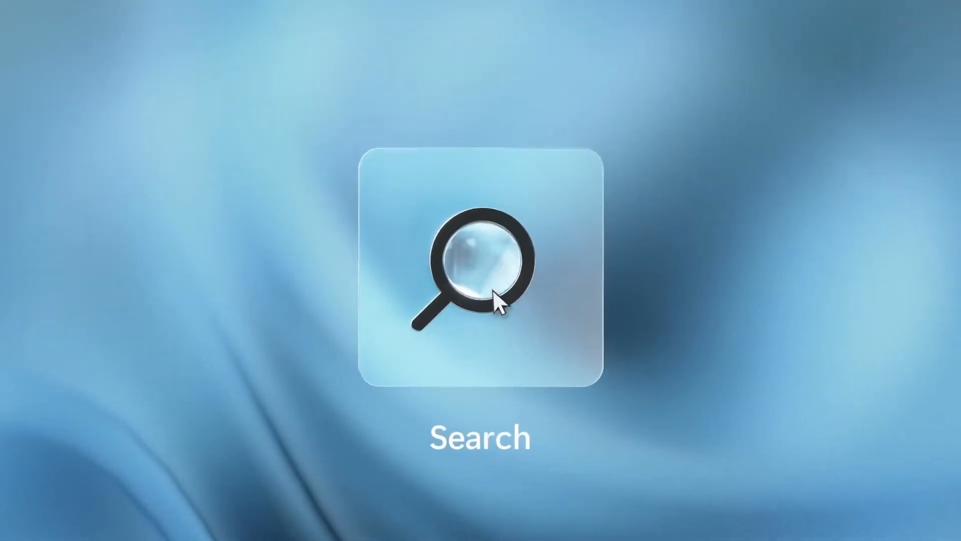
{"action": "type", "text": "settings"}
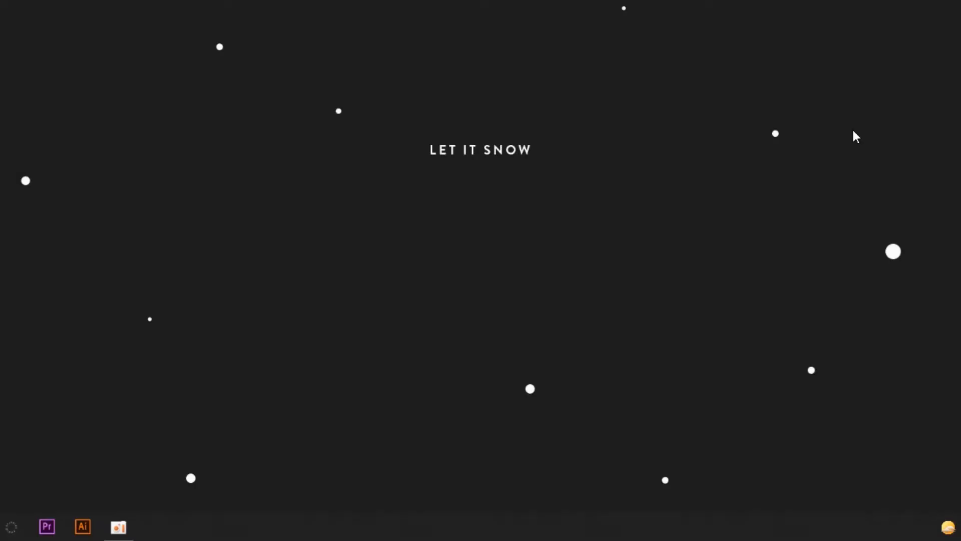
Add the Links toolbar from the taskbar's Toolbars context menu.
{"action": "right_click", "coordinate": [665, 527]}
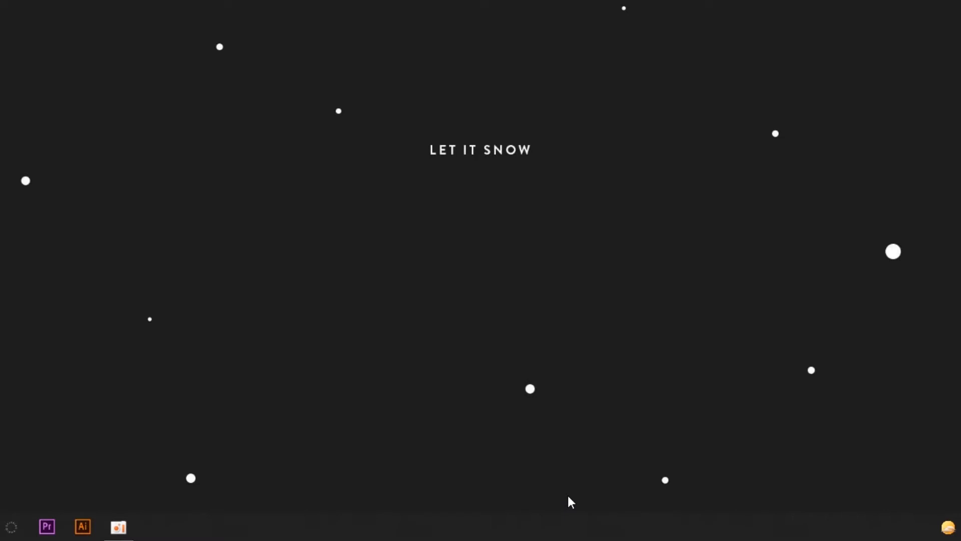
{"action": "right_click", "coordinate": [569, 502]}
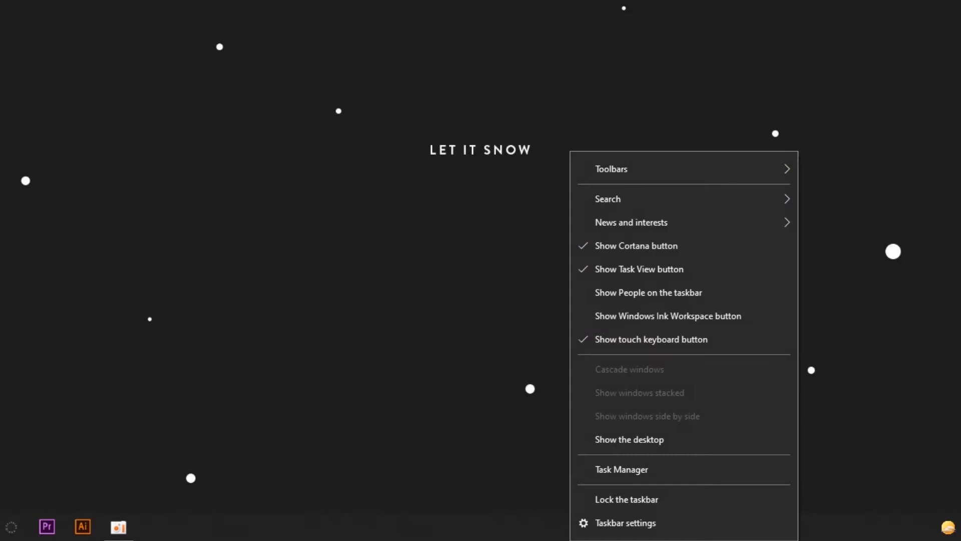
{"action": "mouse_move", "coordinate": [632, 175]}
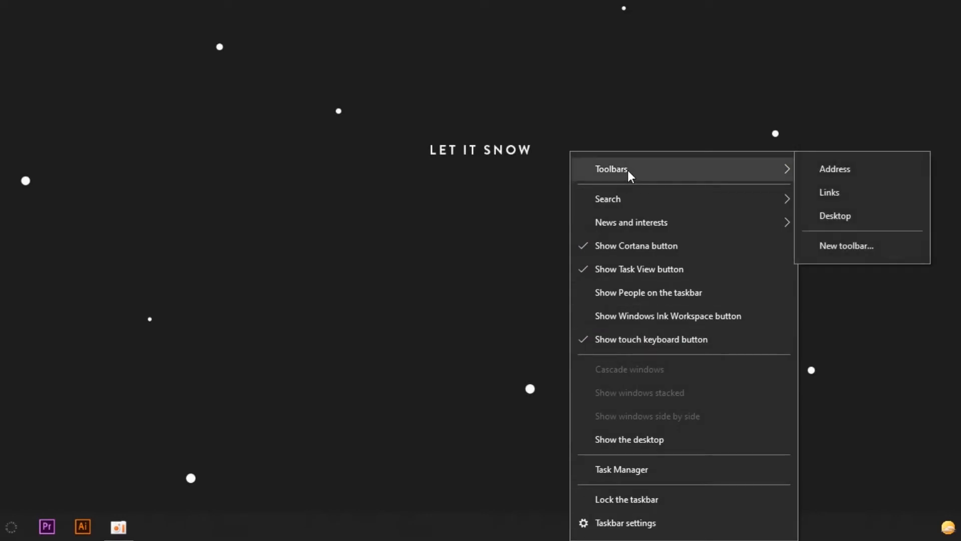
{"action": "mouse_move", "coordinate": [828, 192]}
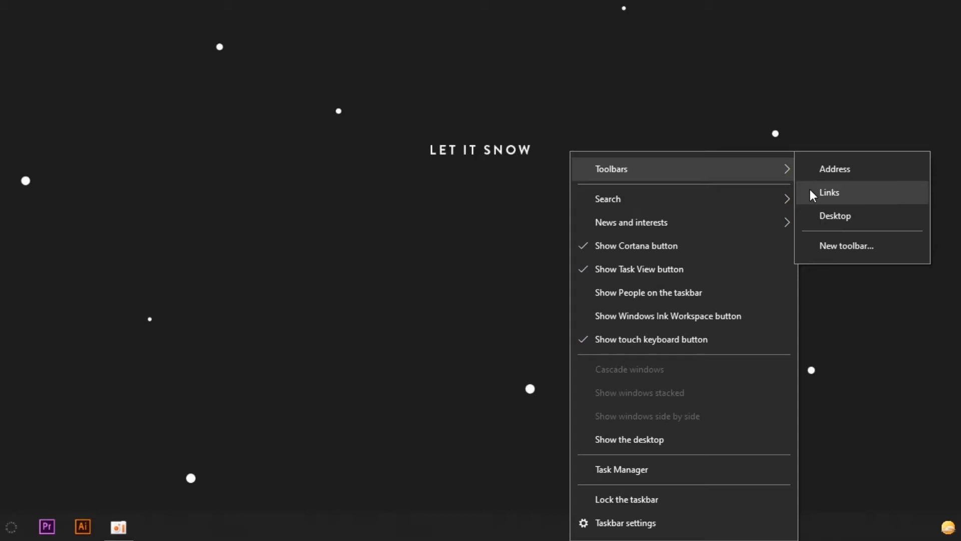
{"action": "left_click", "coordinate": [829, 193]}
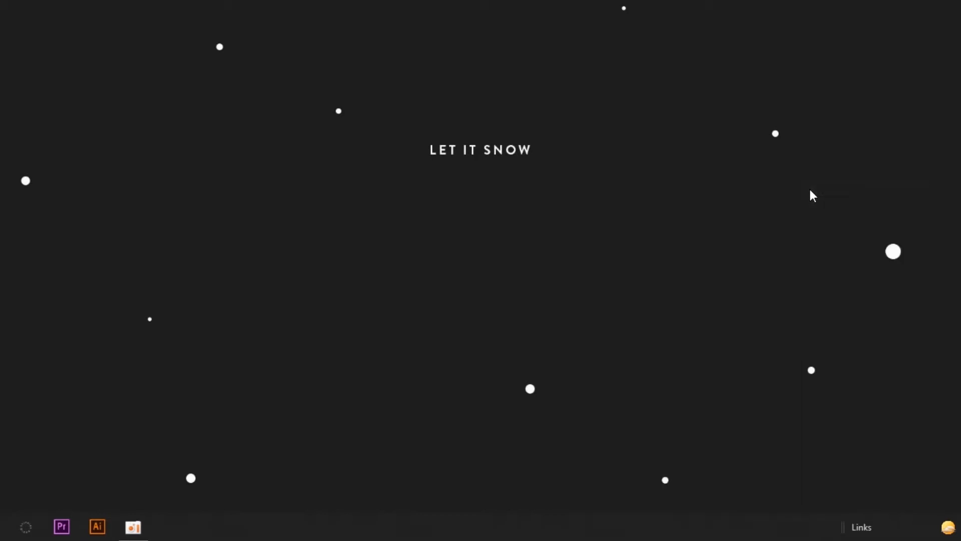
{"action": "mouse_move", "coordinate": [850, 469]}
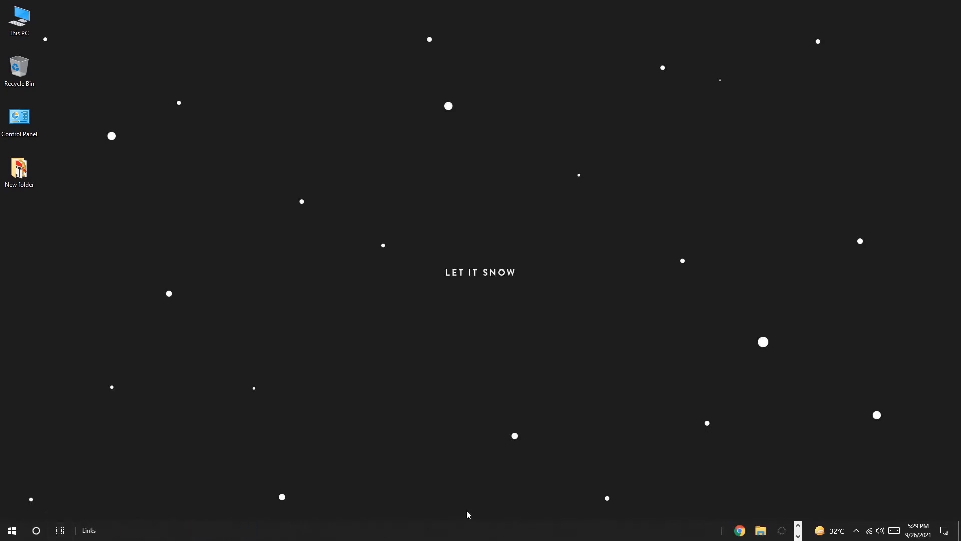
{"action": "mouse_move", "coordinate": [481, 499]}
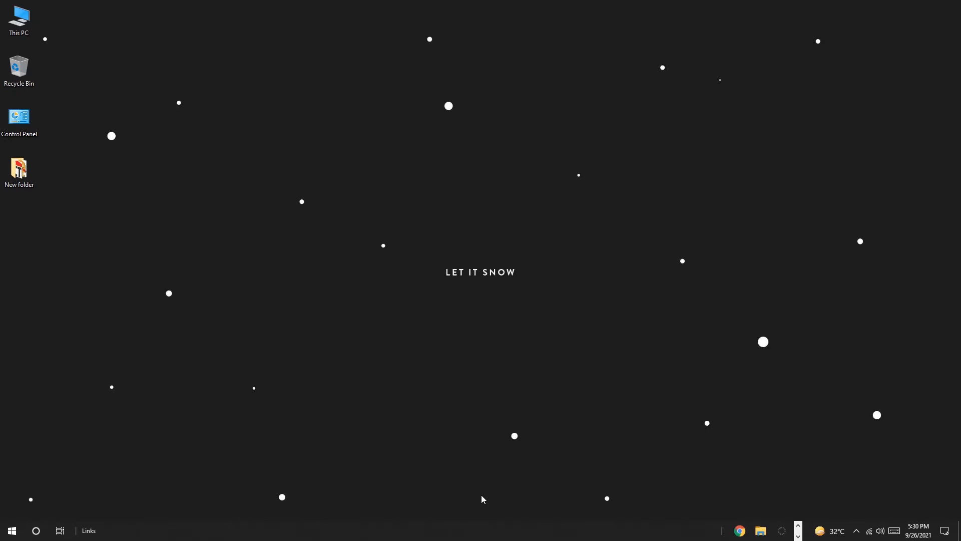
{"action": "mouse_move", "coordinate": [519, 494]}
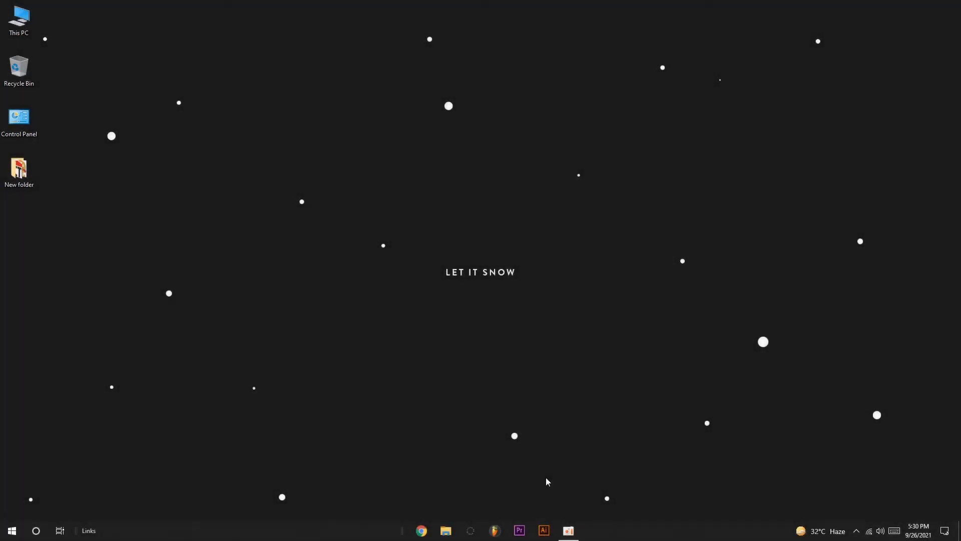
{"action": "mouse_move", "coordinate": [387, 482]}
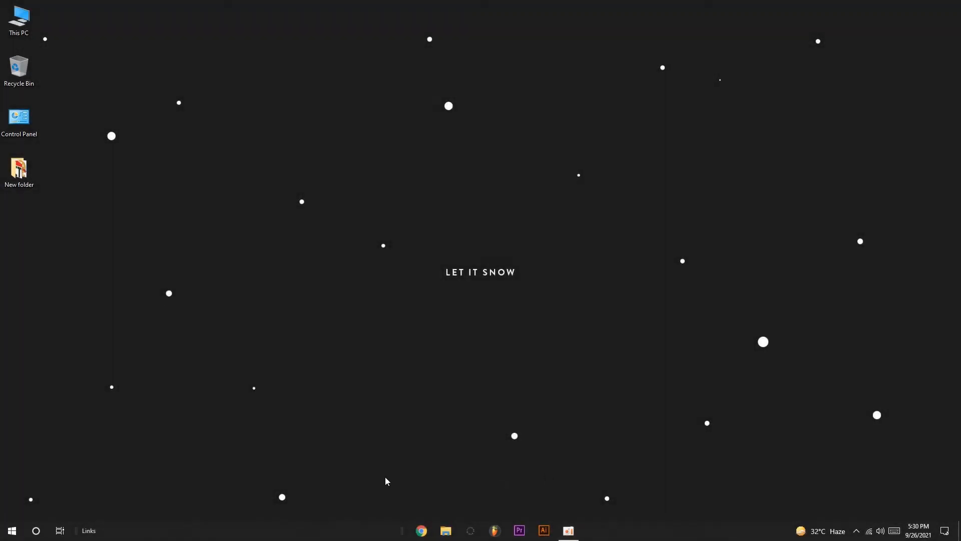
{"action": "mouse_move", "coordinate": [375, 487]}
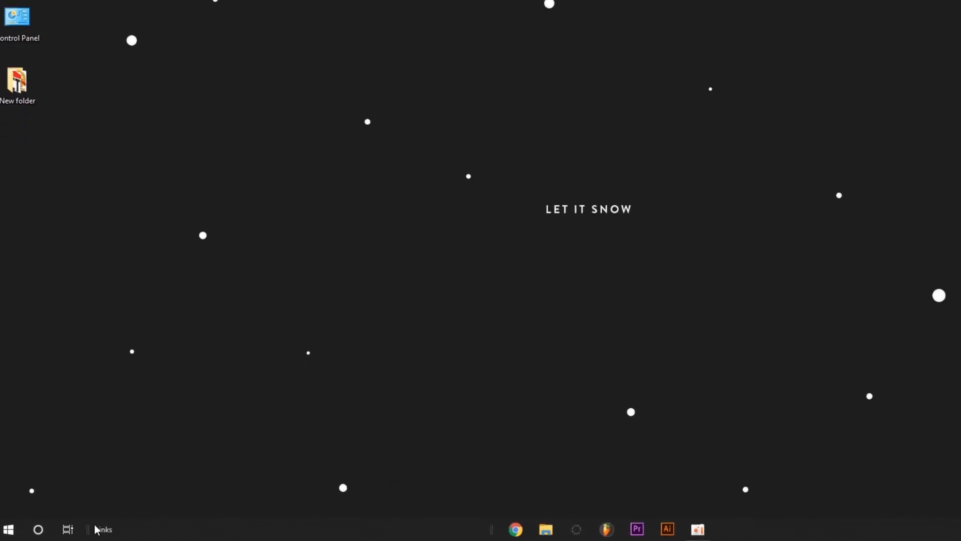
Enable Lock the taskbar so the centered pinned icons stay in place.
{"action": "right_click", "coordinate": [103, 528]}
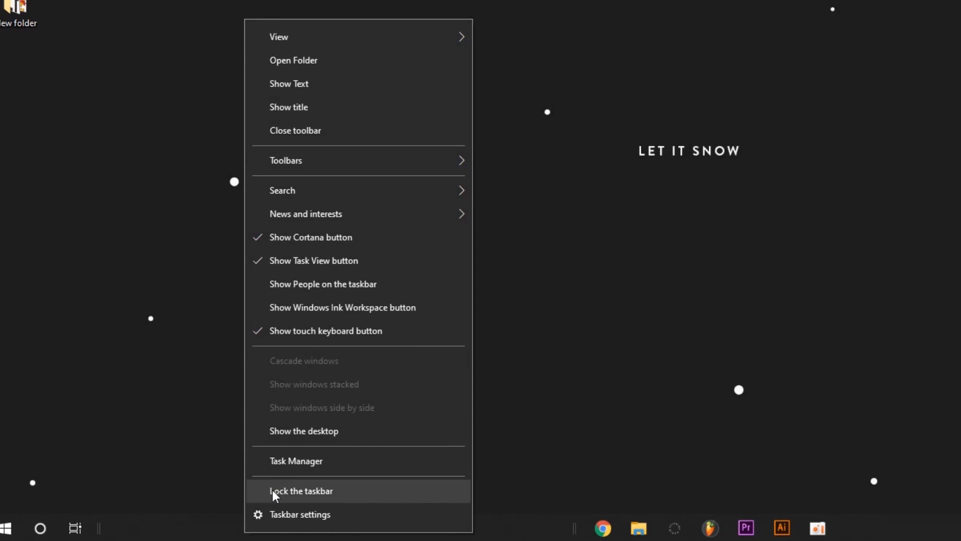
{"action": "left_click", "coordinate": [302, 490]}
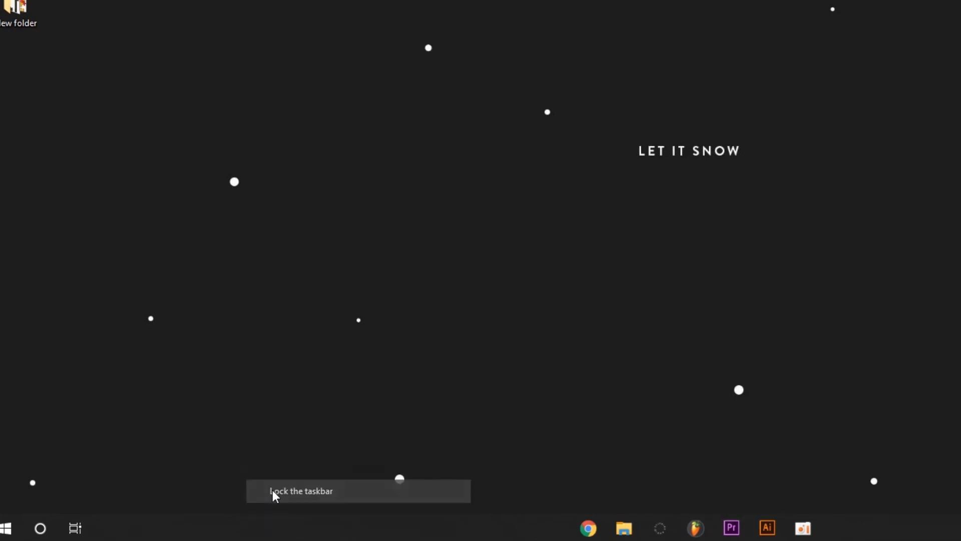